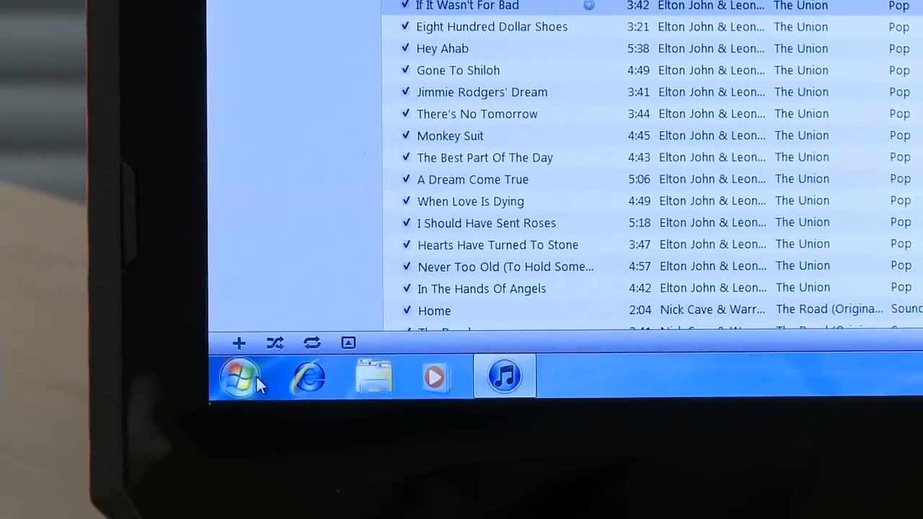
Map the DISKSTATION music share as network drive Z: from Computer.
left_click(240, 375)
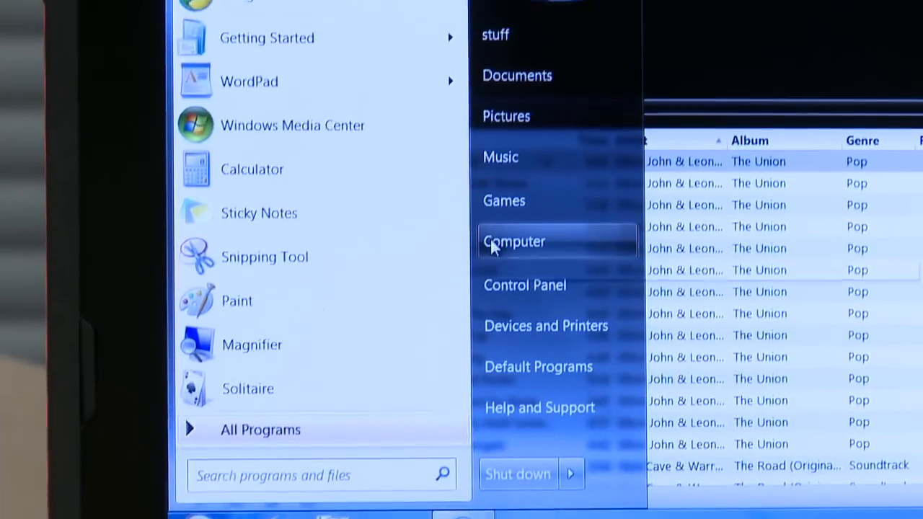
left_click(515, 241)
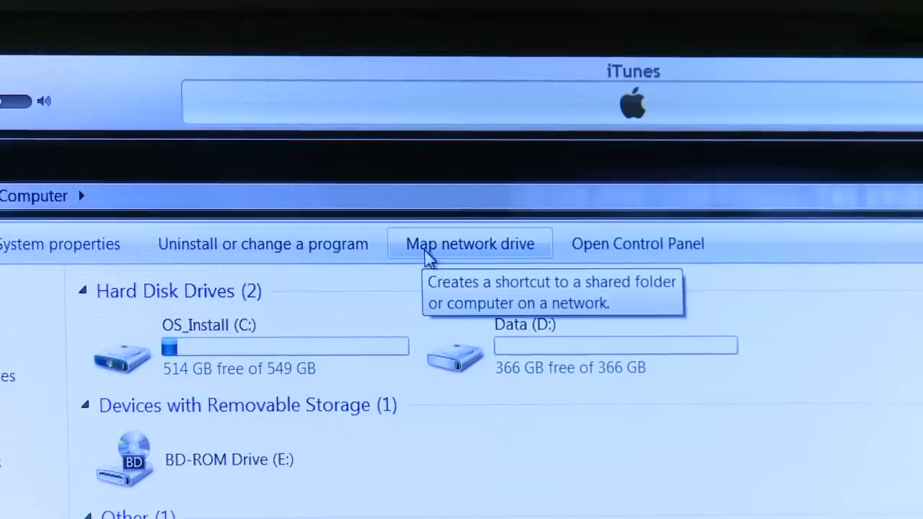
left_click(470, 244)
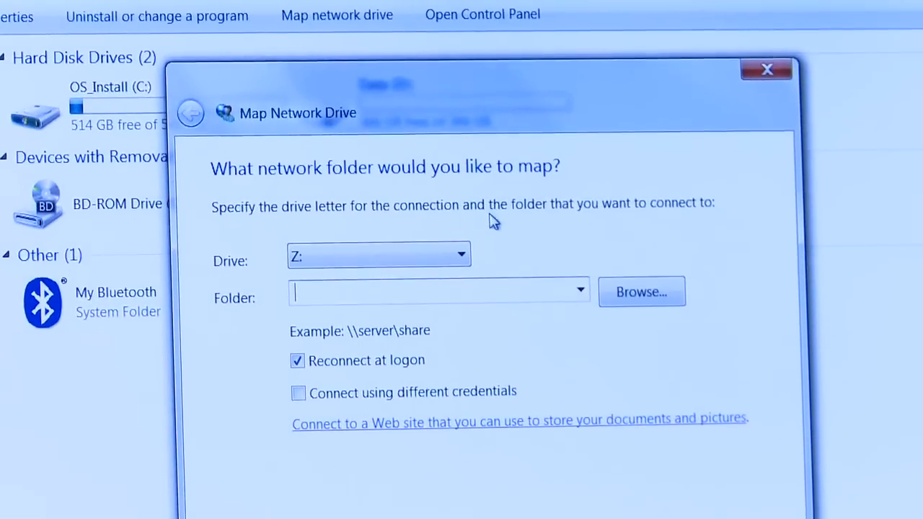
left_click(640, 292)
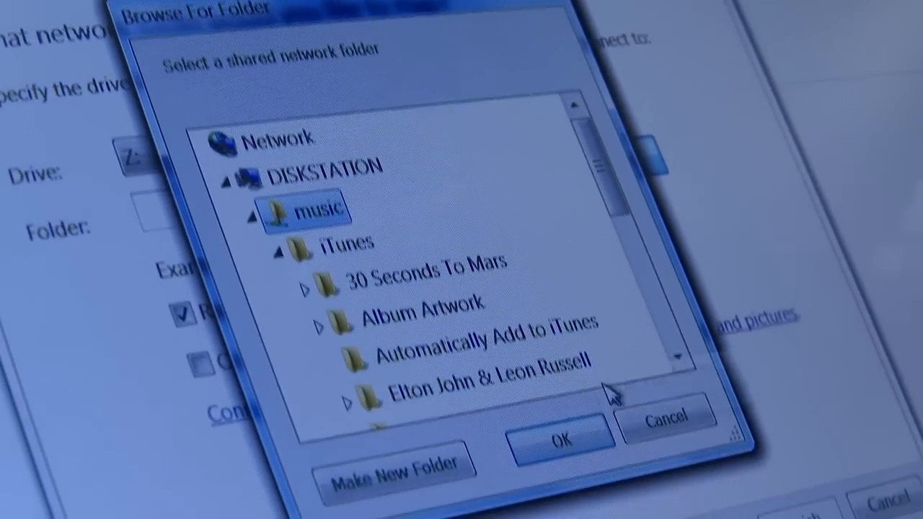
left_click(562, 438)
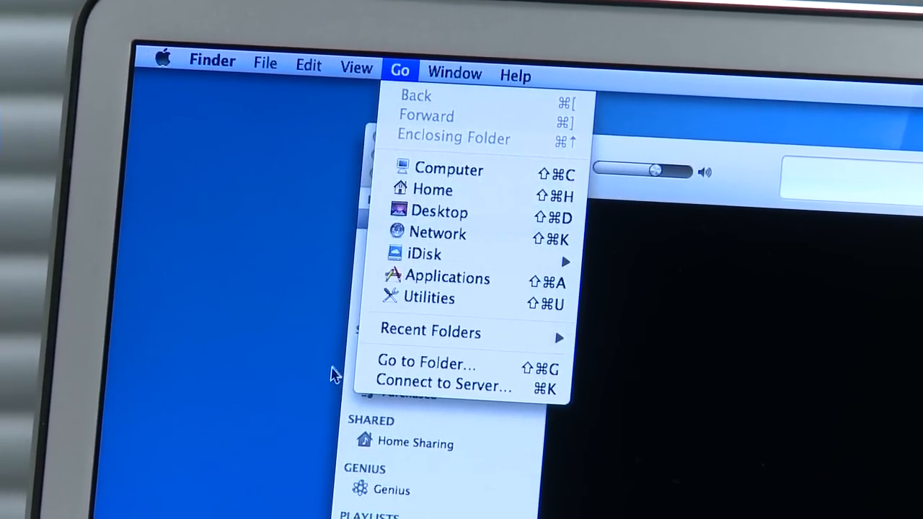
Start a Connect to Server session in Finder and browse for network servers.
left_click(442, 383)
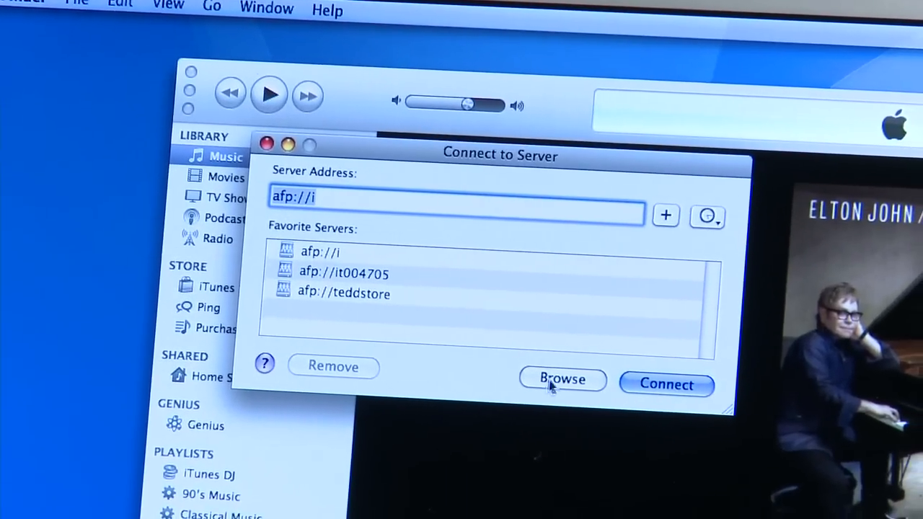
left_click(562, 380)
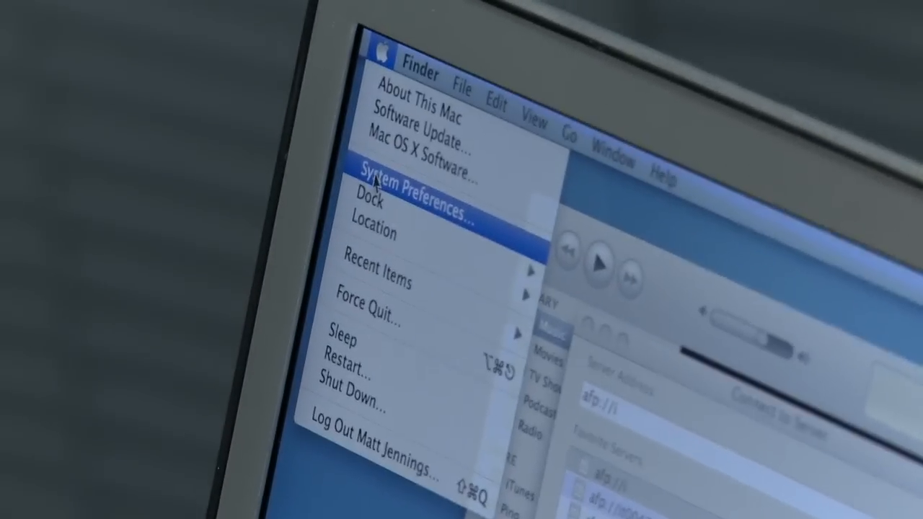
Bring up System Preferences from the Apple menu and enter a preference pane.
left_click(421, 190)
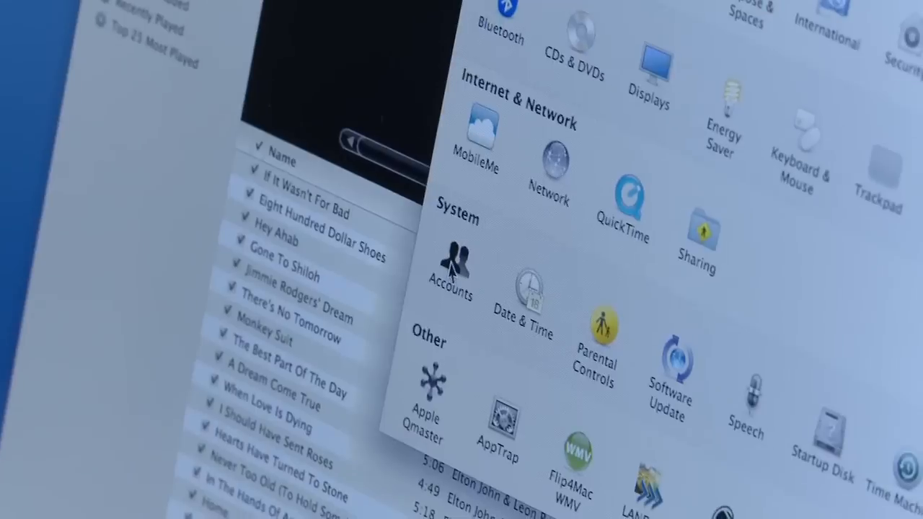
left_click(449, 271)
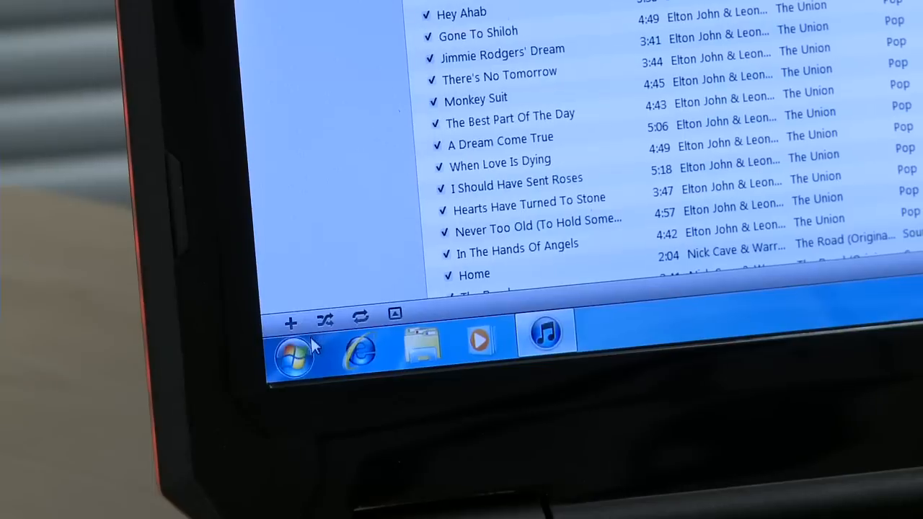
Browse into the mapped music (\\DISKSTATION) (Z:) drive and refresh its contents.
left_click(291, 358)
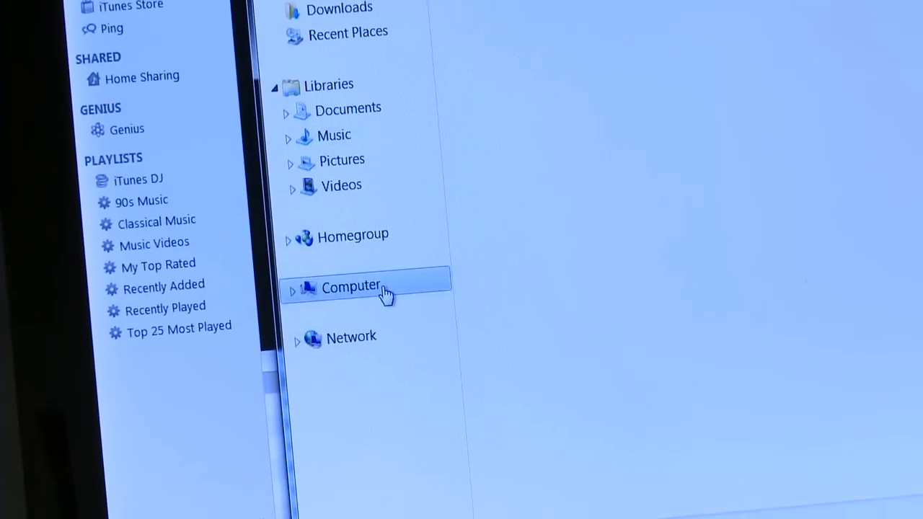
left_click(351, 287)
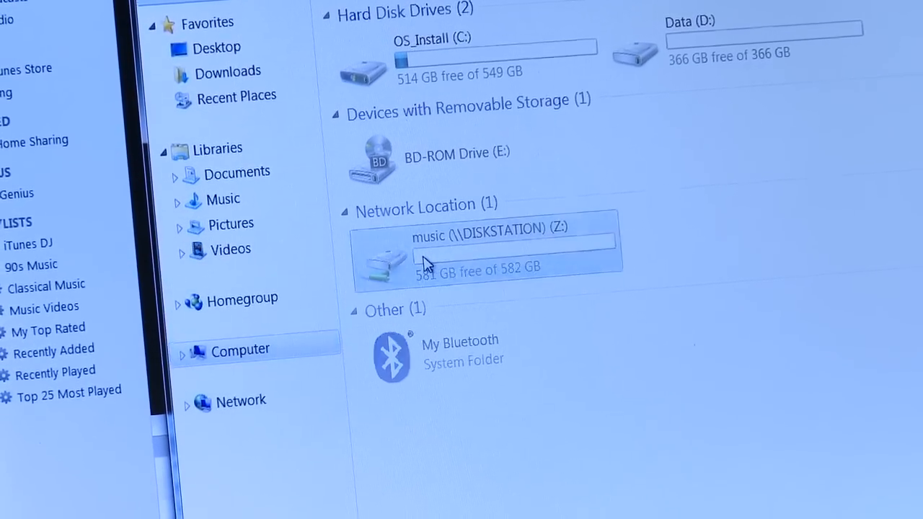
double_click(479, 245)
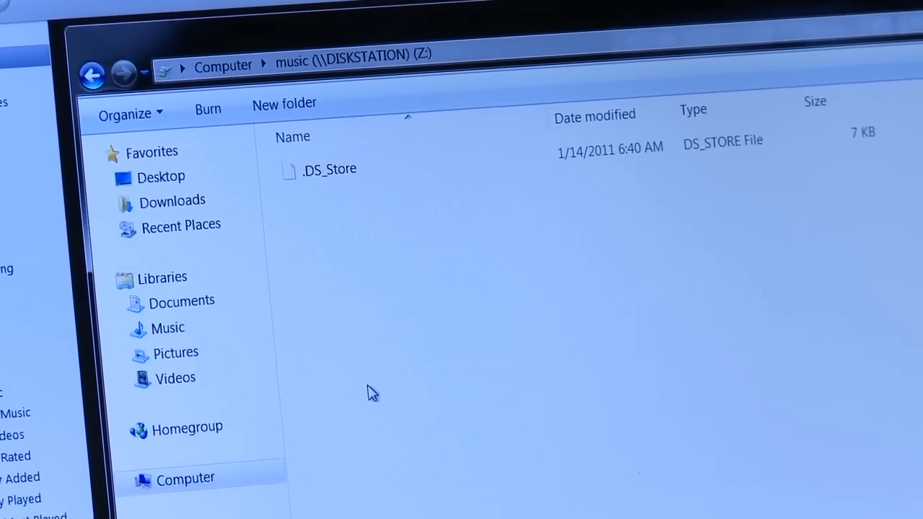
right_click(372, 392)
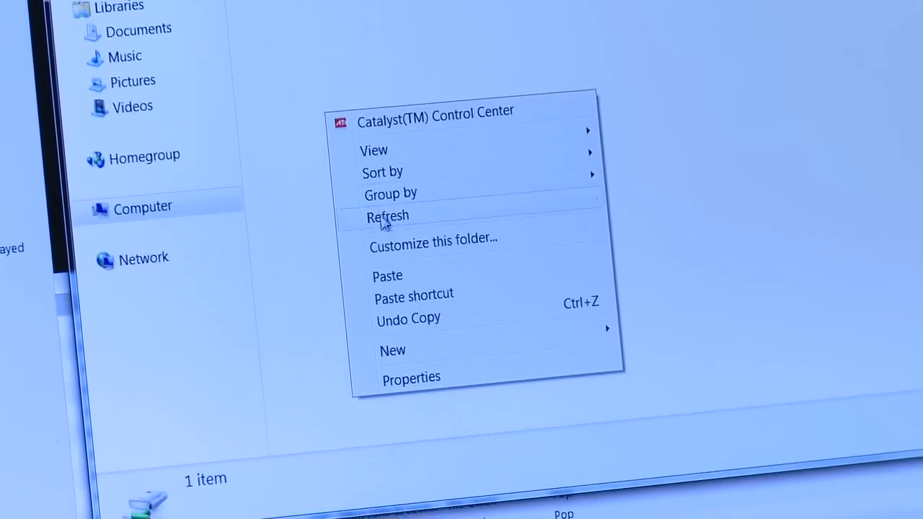
left_click(387, 216)
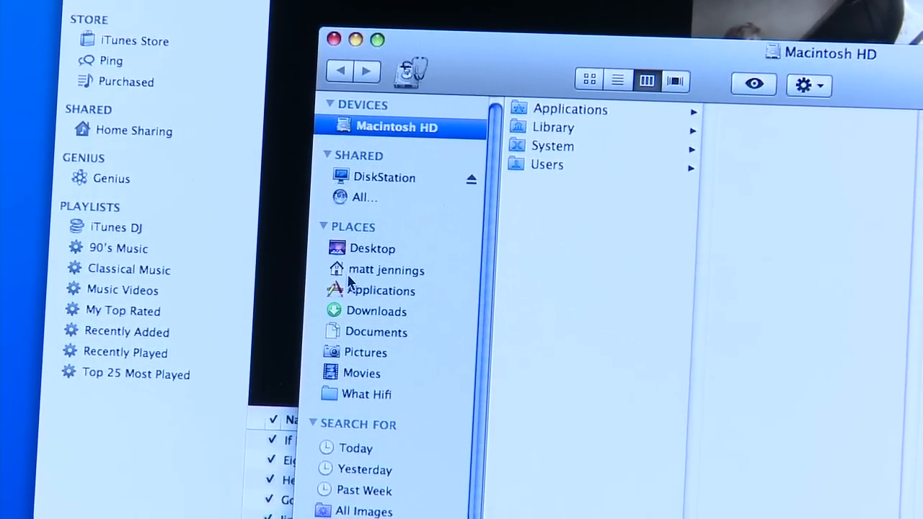
Show DiskStation under Shared in a new Finder window.
left_click(386, 269)
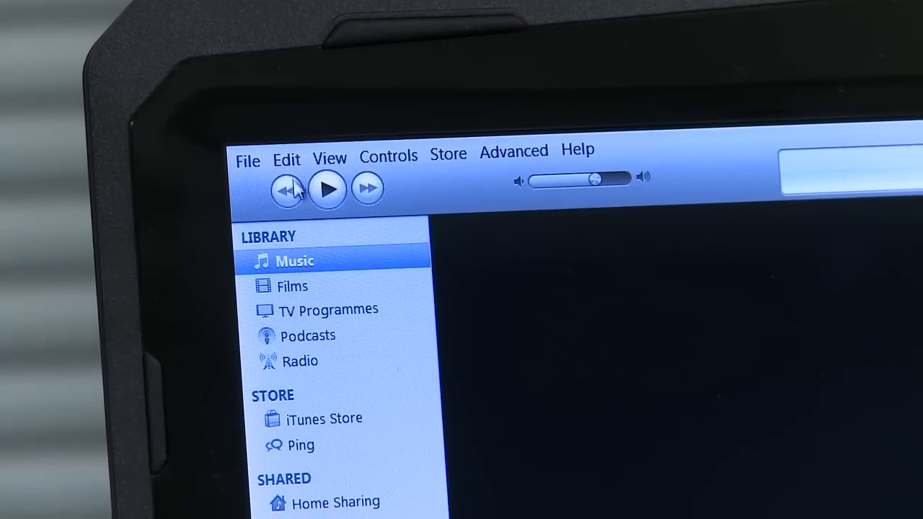
Reach the media folder location setting in iTunes Advanced preferences.
left_click(266, 115)
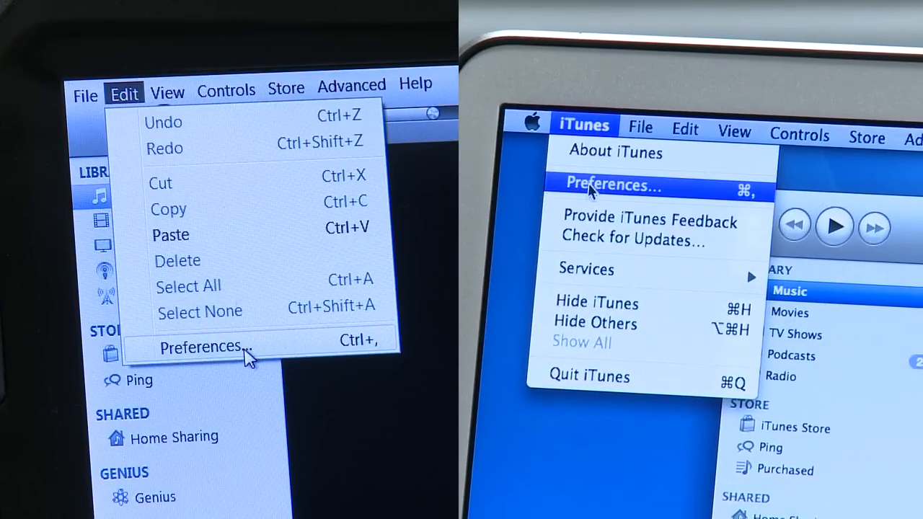
left_click(199, 346)
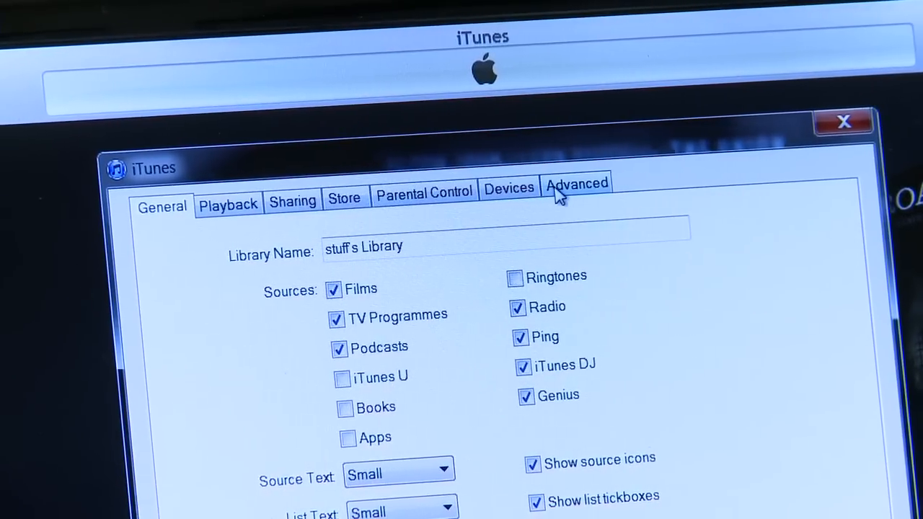
left_click(576, 184)
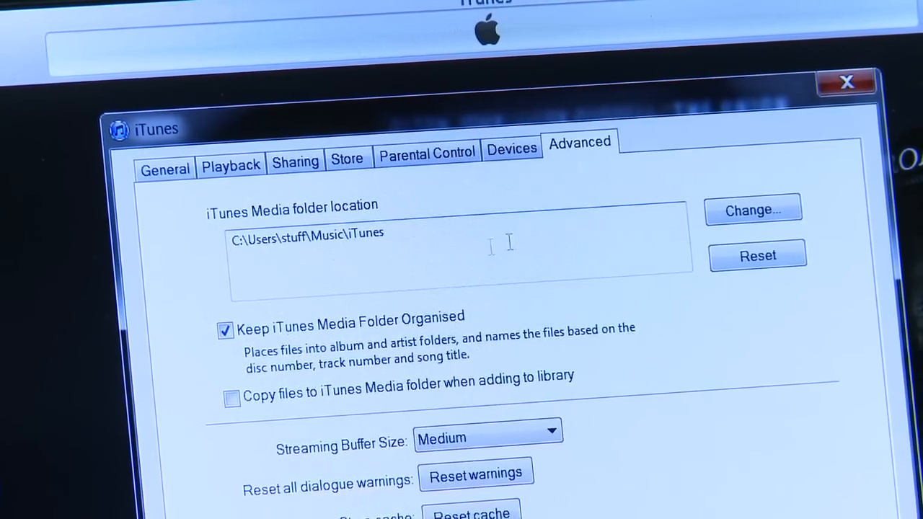
left_click(752, 210)
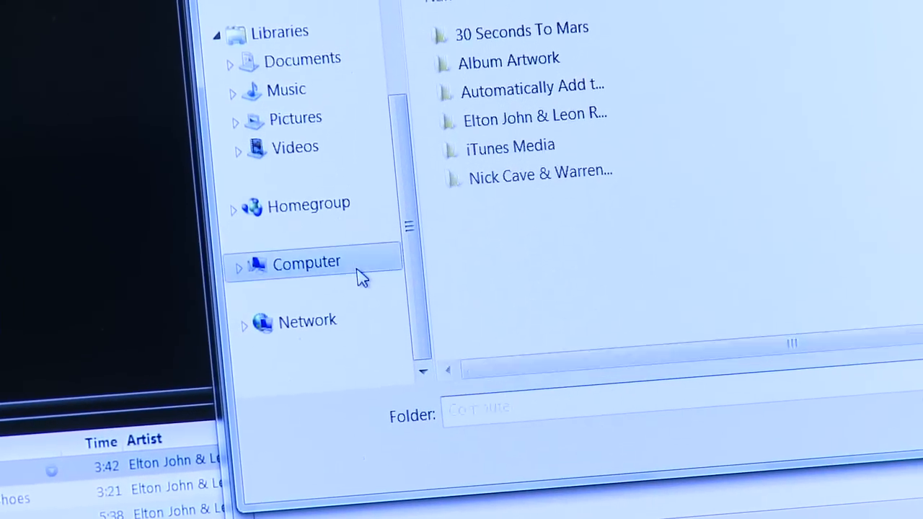
Select Z:\iTunes on the music drive as media folder and let iTunes move and rename files.
left_click(305, 262)
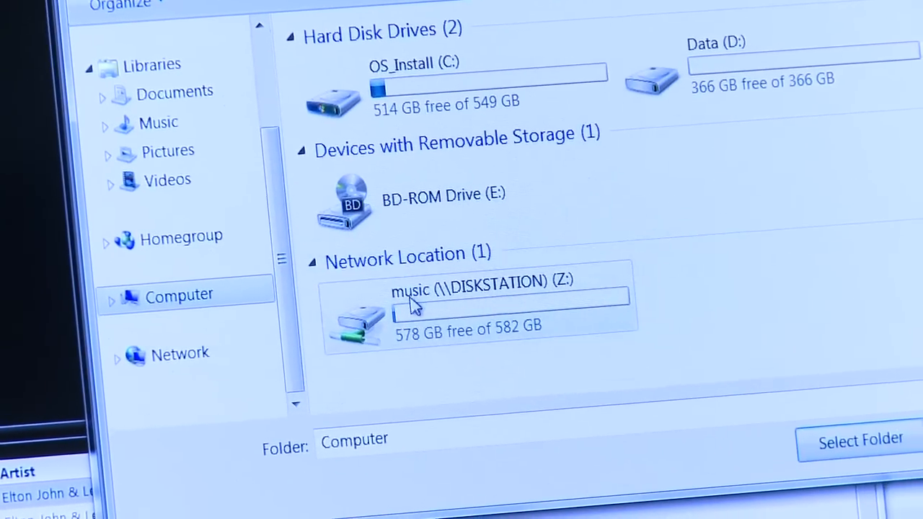
double_click(504, 296)
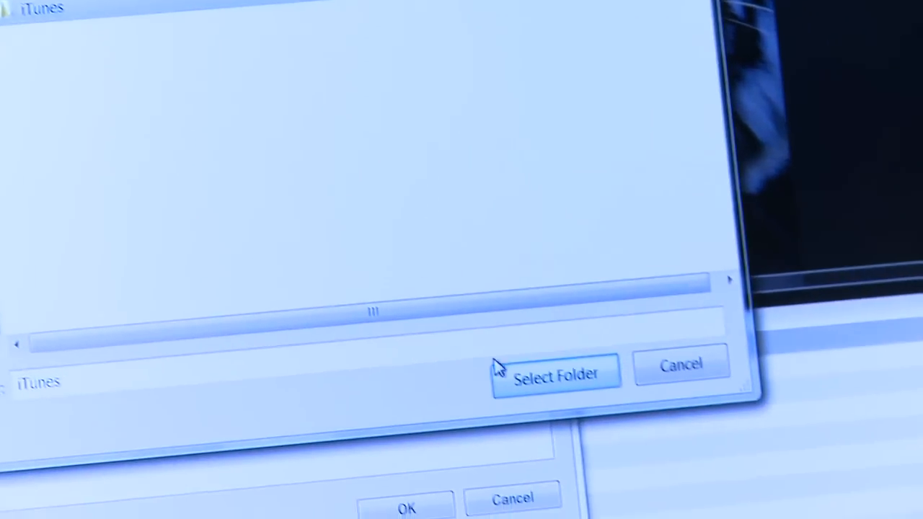
left_click(555, 375)
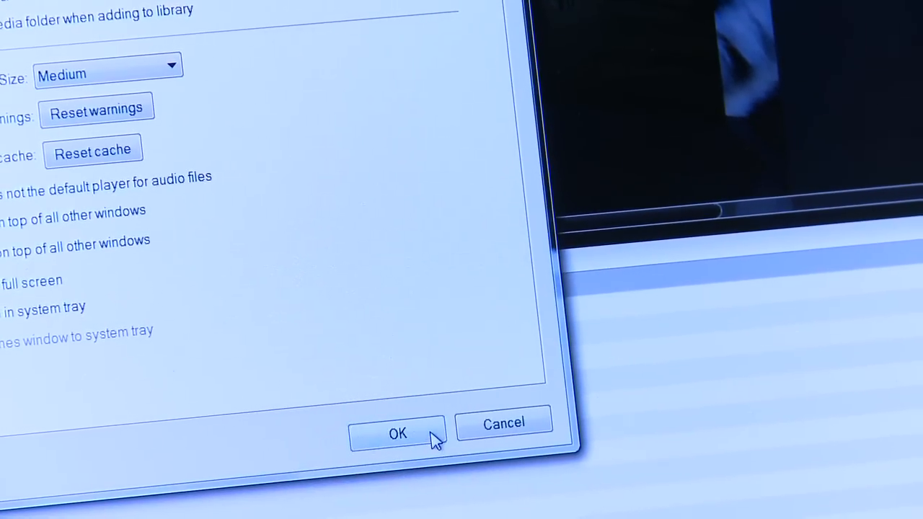
left_click(398, 433)
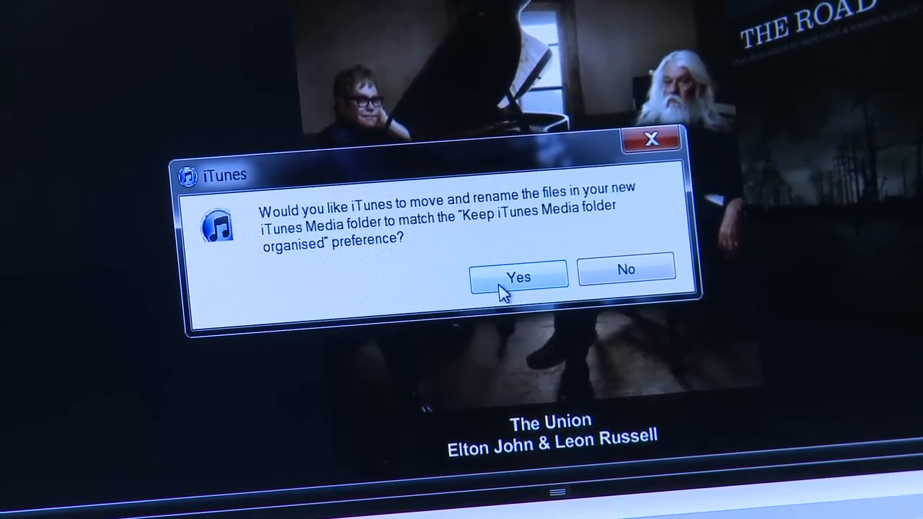
left_click(518, 277)
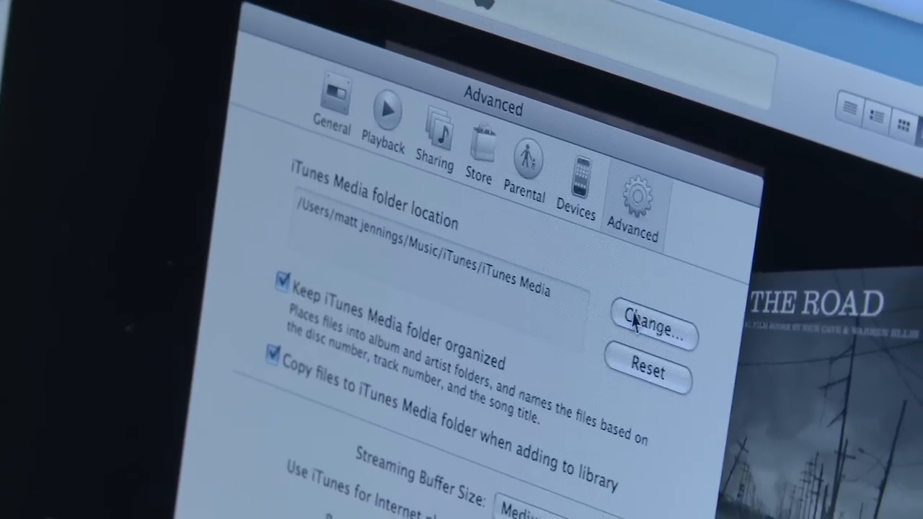
Set the Mac's media folder to /Volumes/music/iTunes via DiskStation > music > iTunes.
left_click(650, 324)
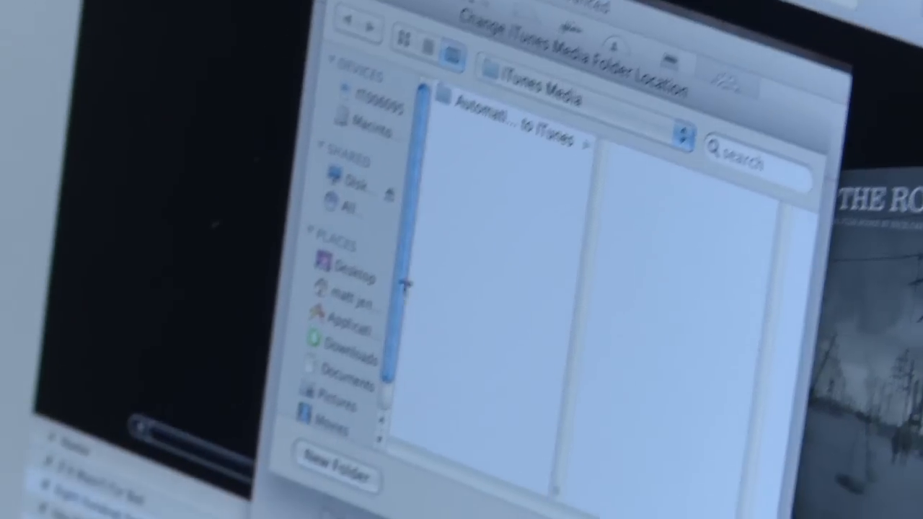
left_click(403, 204)
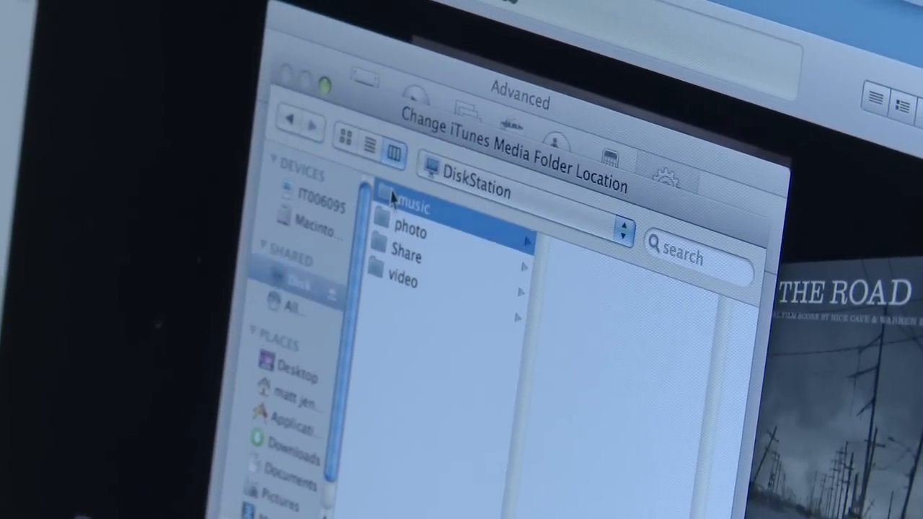
left_click(411, 209)
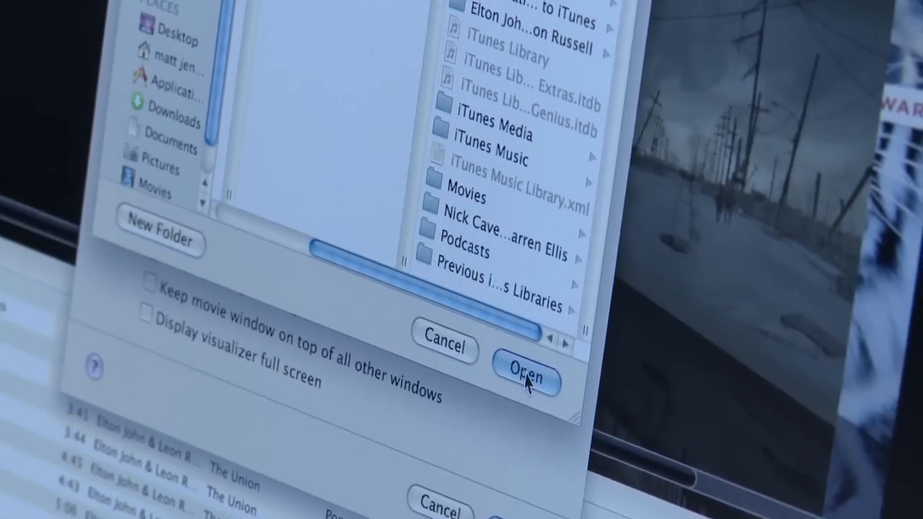
left_click(526, 376)
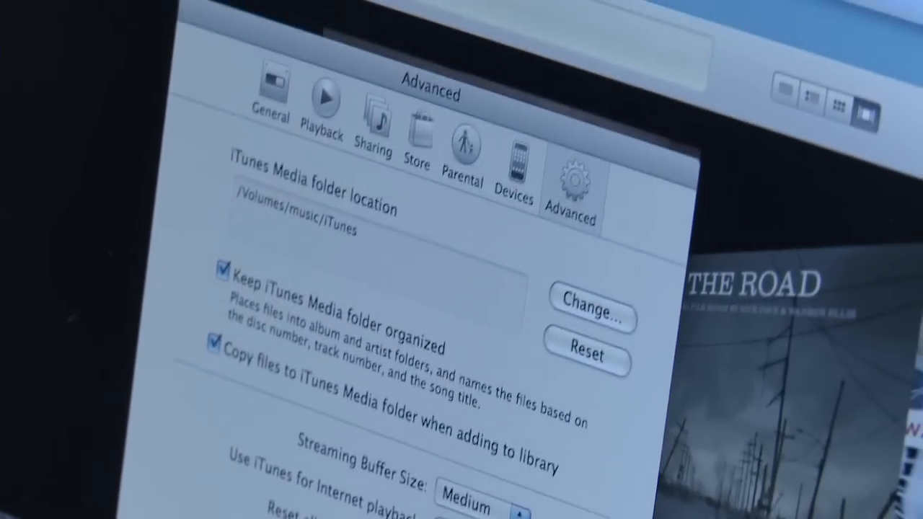